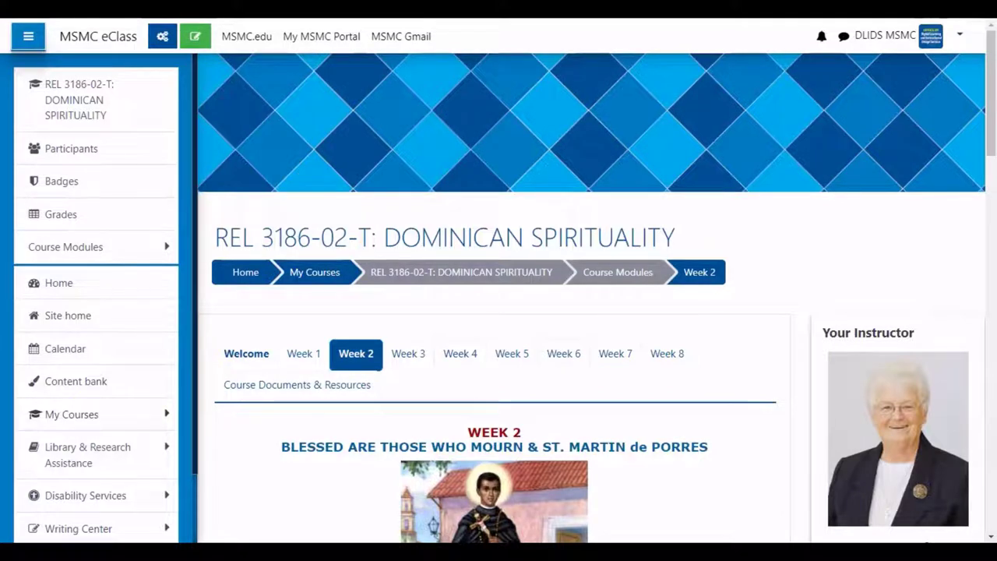
Turn editing on and add a Quiz activity to the Week 2 module.
{"action": "left_click", "coordinate": [195, 36]}
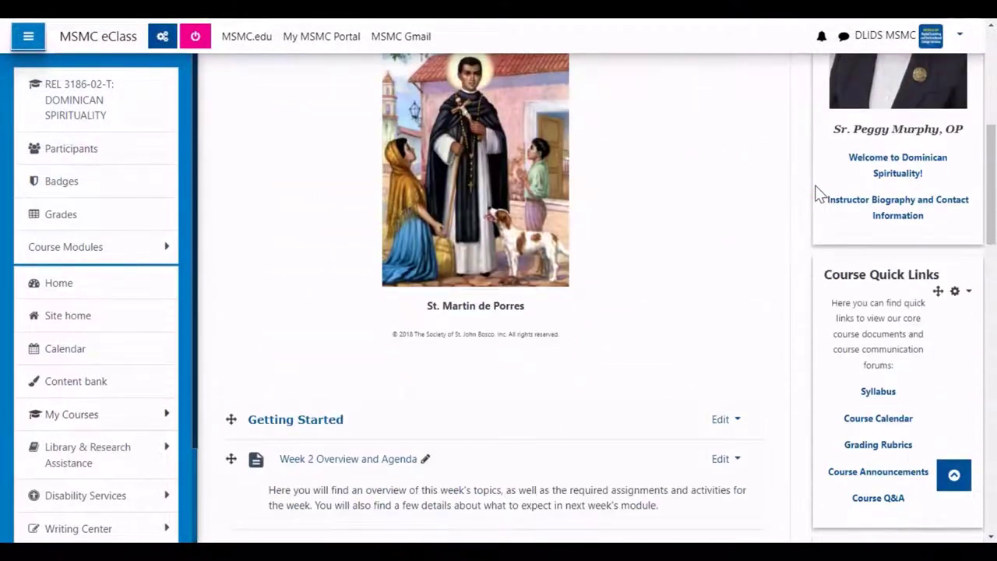
{"action": "scroll", "scroll_direction": "down", "scroll_amount": 3}
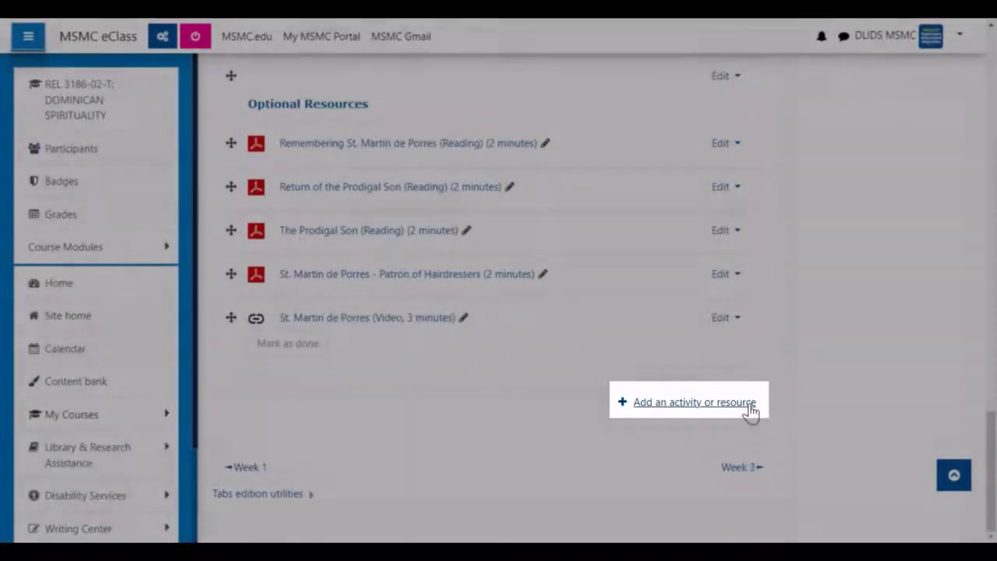
{"action": "left_click", "coordinate": [694, 402]}
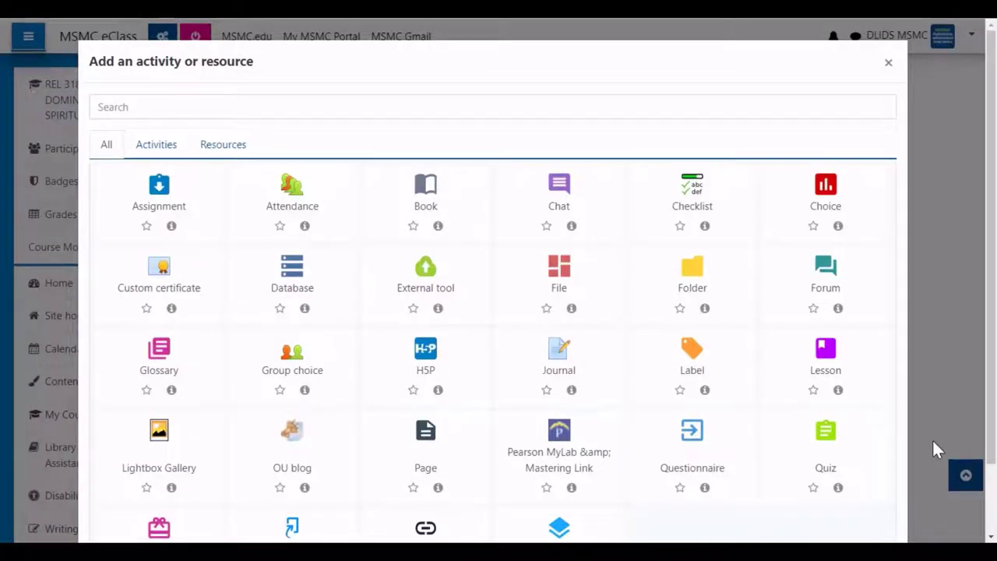
{"action": "mouse_move", "coordinate": [825, 444]}
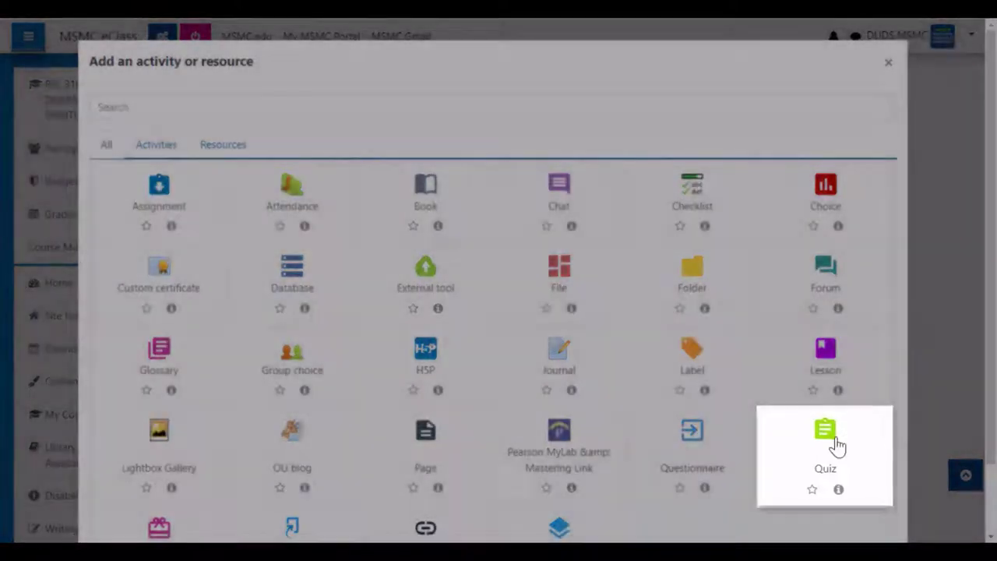
{"action": "left_click", "coordinate": [825, 436]}
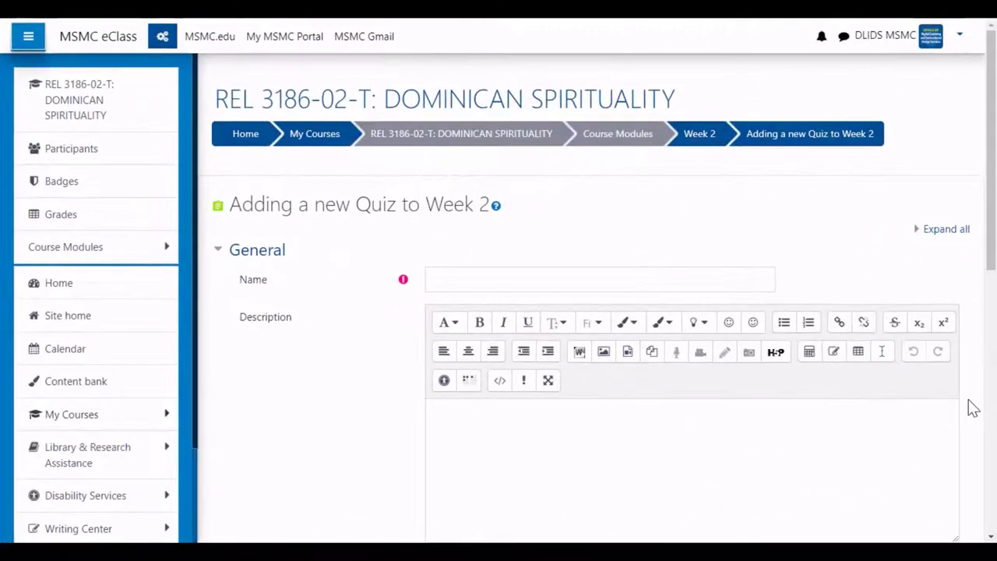
Name the quiz 'Week 2 Quiz: St. Martin de Porres' and add a two-paragraph description.
{"action": "left_click", "coordinate": [600, 278]}
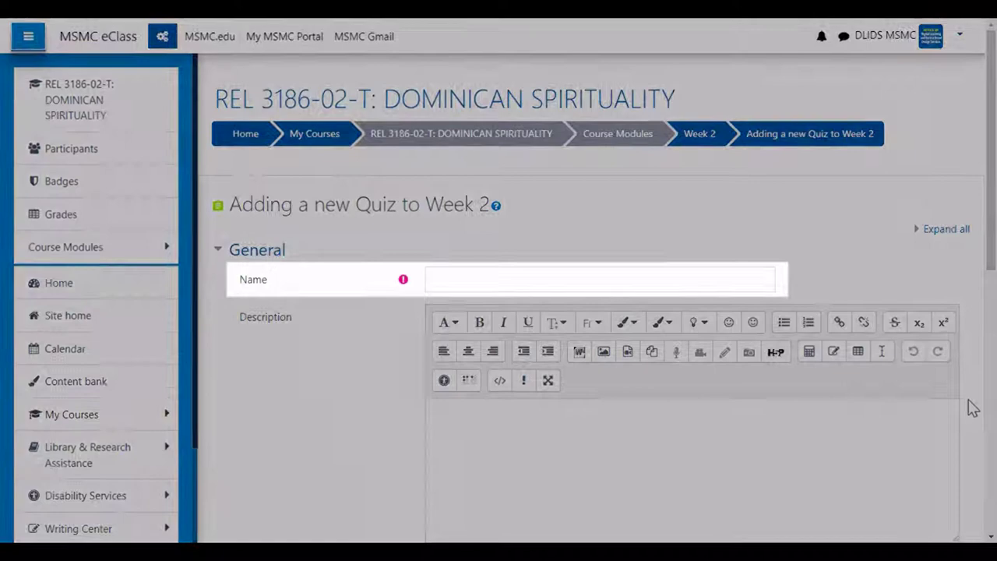
{"action": "type", "text": "Week 2 Quiz: St. Martin de Porres"}
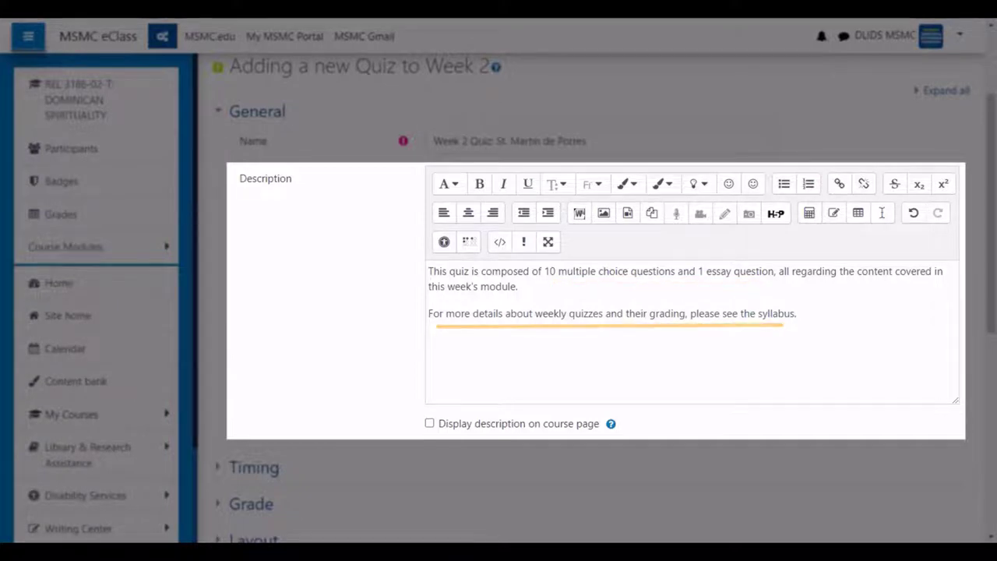
{"action": "scroll", "scroll_direction": "down", "scroll_amount": 3}
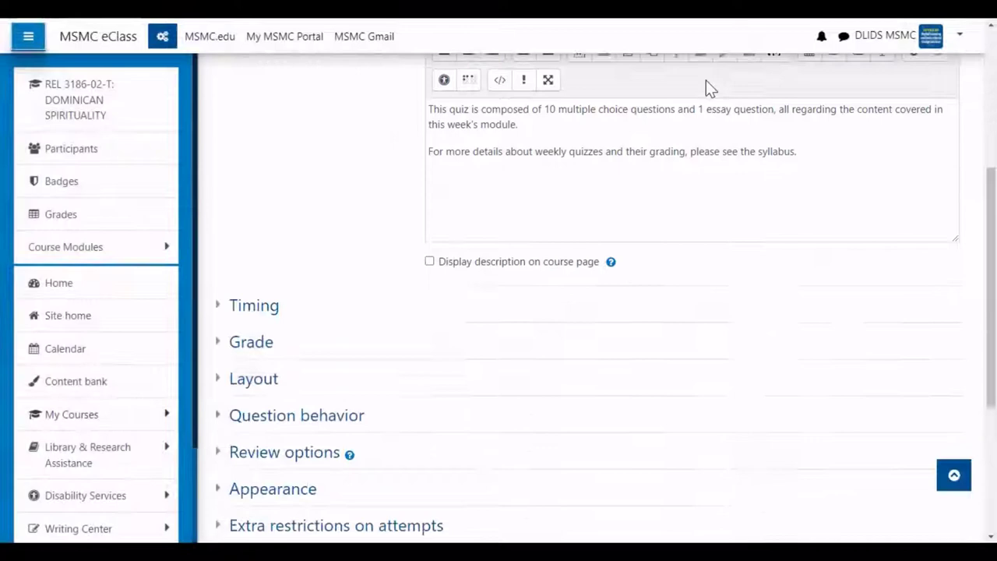
Open the quiz 10–11 June 2022 at 16:00, with a 20-minute limit, graded under Participation.
{"action": "left_click", "coordinate": [254, 305]}
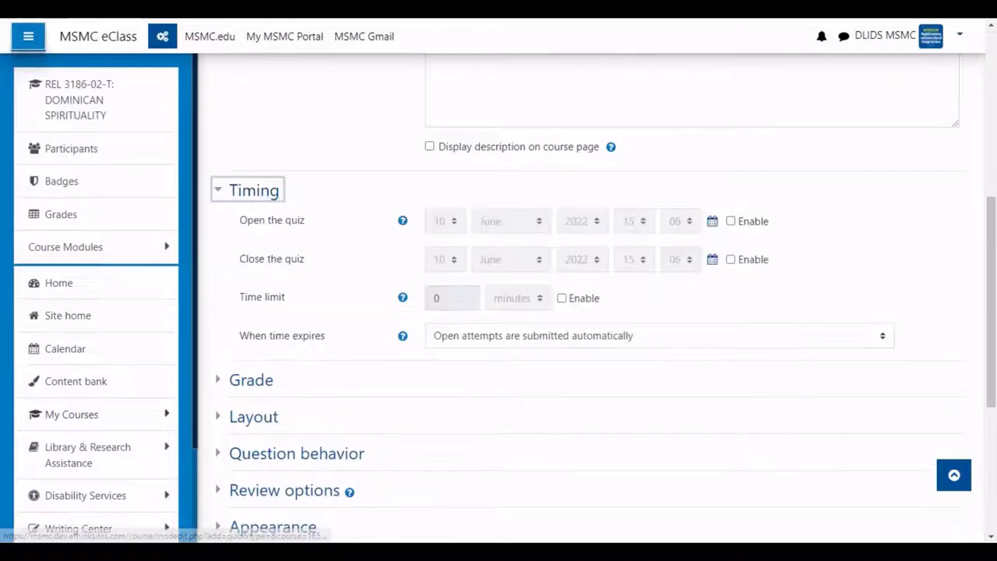
{"action": "left_click", "coordinate": [253, 189]}
{"action": "type", "text": "20"}
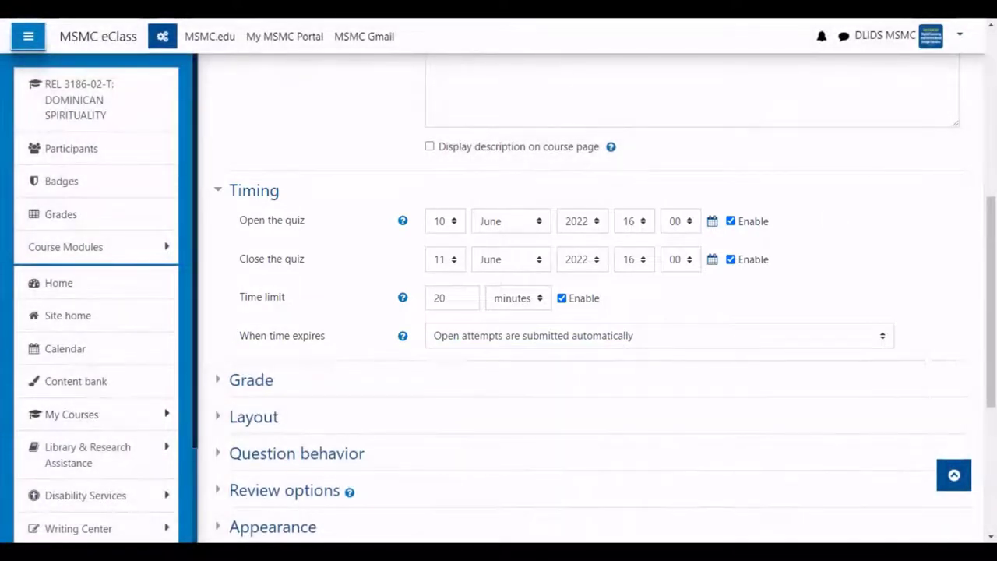
{"action": "left_click", "coordinate": [251, 380]}
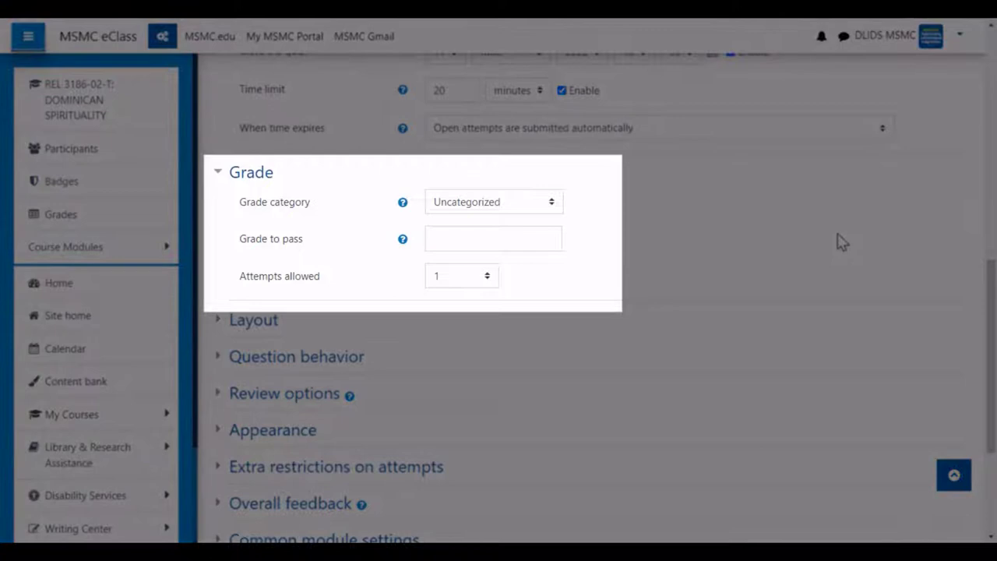
{"action": "left_click", "coordinate": [494, 202]}
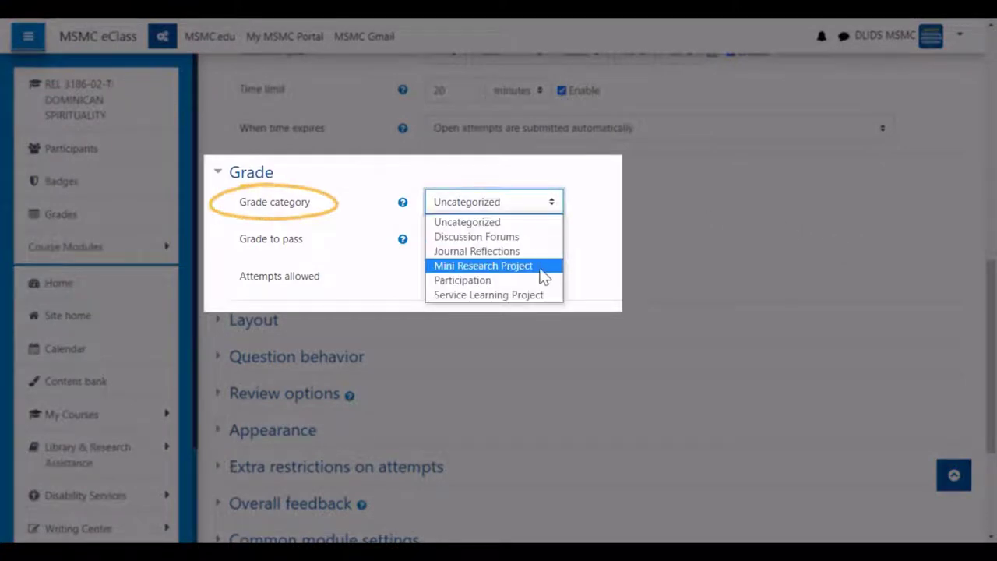
{"action": "left_click", "coordinate": [463, 280]}
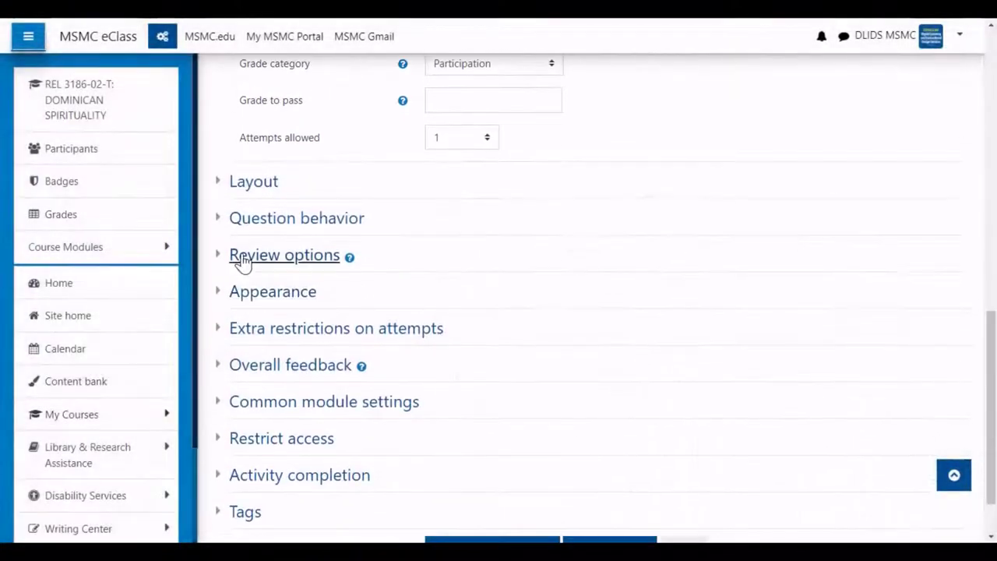
Limit the review options to Points only for after the attempt, while open, and after closing.
{"action": "left_click", "coordinate": [285, 254]}
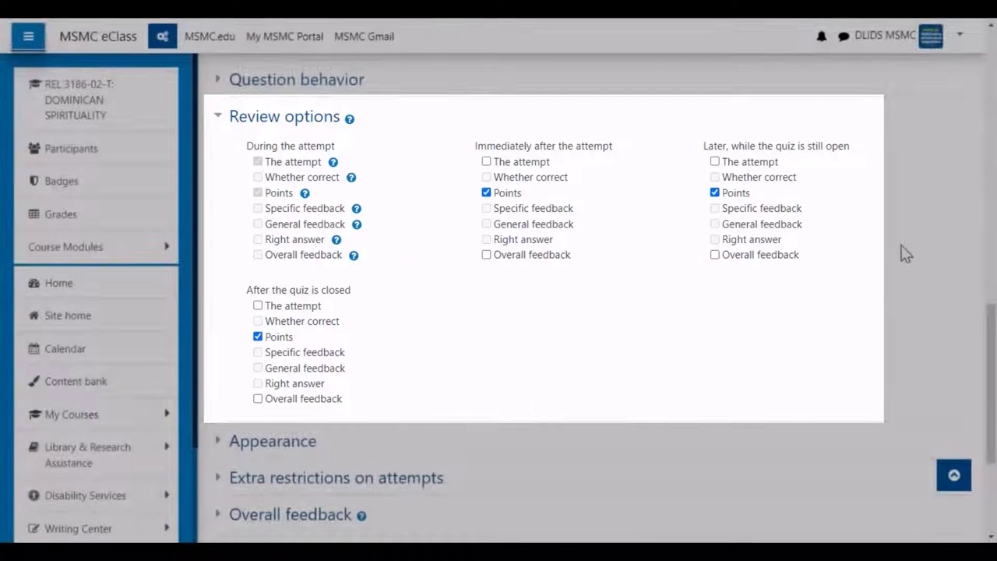
{"action": "scroll", "scroll_direction": "down", "scroll_amount": 3}
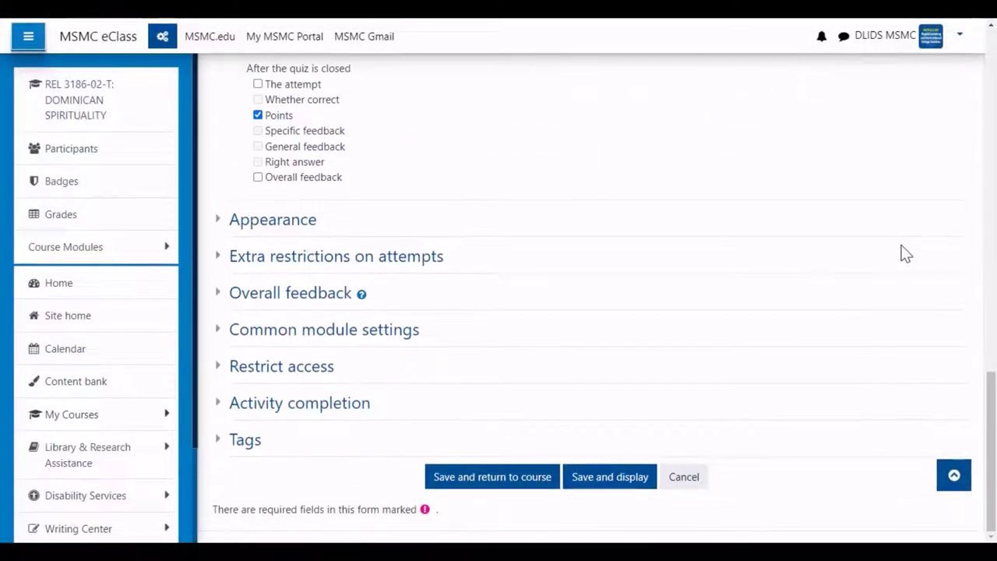
{"action": "mouse_move", "coordinate": [336, 256]}
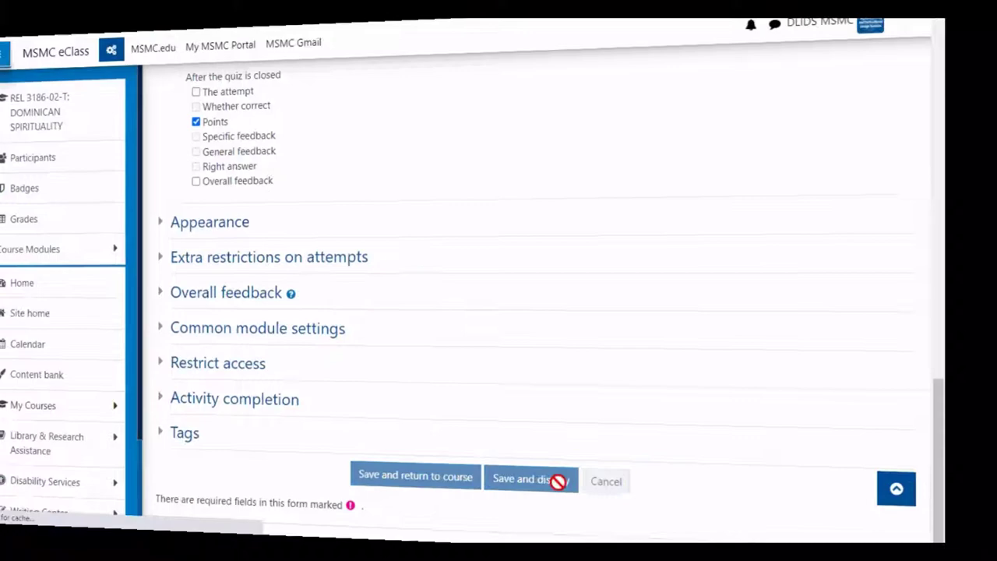
Save the Week 2 Quiz: St. Martin de Porres with 'Save and display'.
{"action": "left_click", "coordinate": [531, 479]}
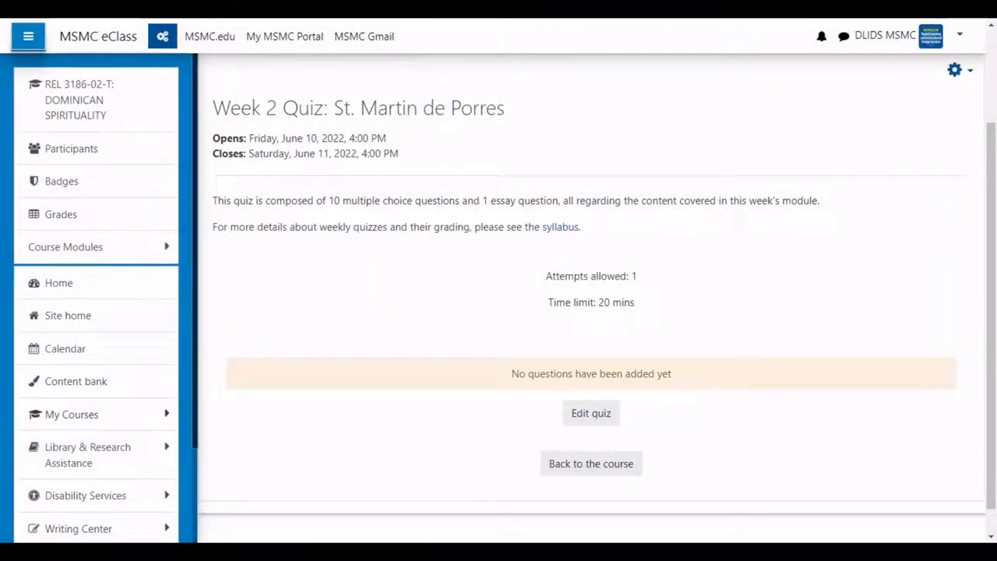
Open Edit quiz from the administration menu and expand the Add question choices.
{"action": "left_click", "coordinate": [590, 413]}
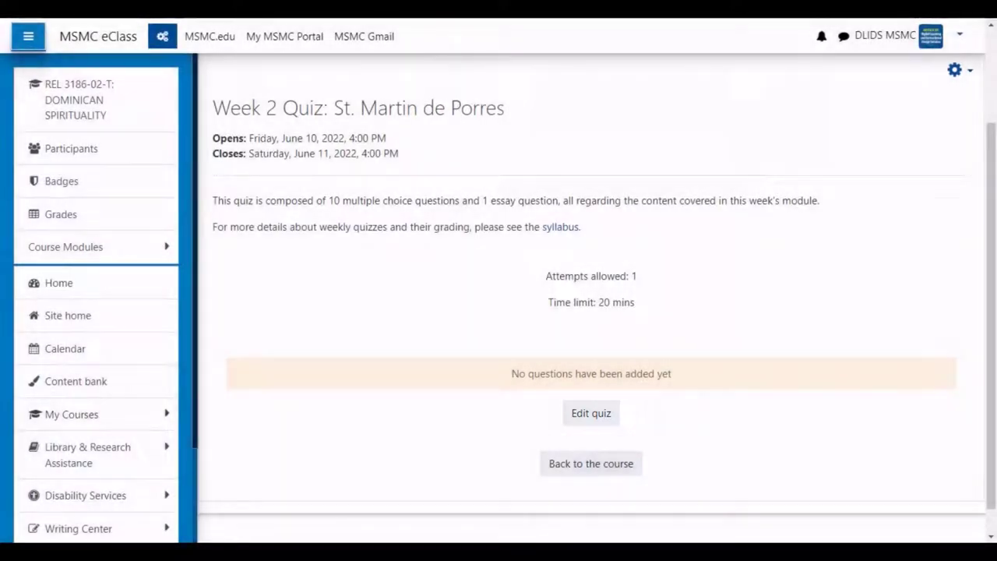
{"action": "left_click", "coordinate": [954, 70]}
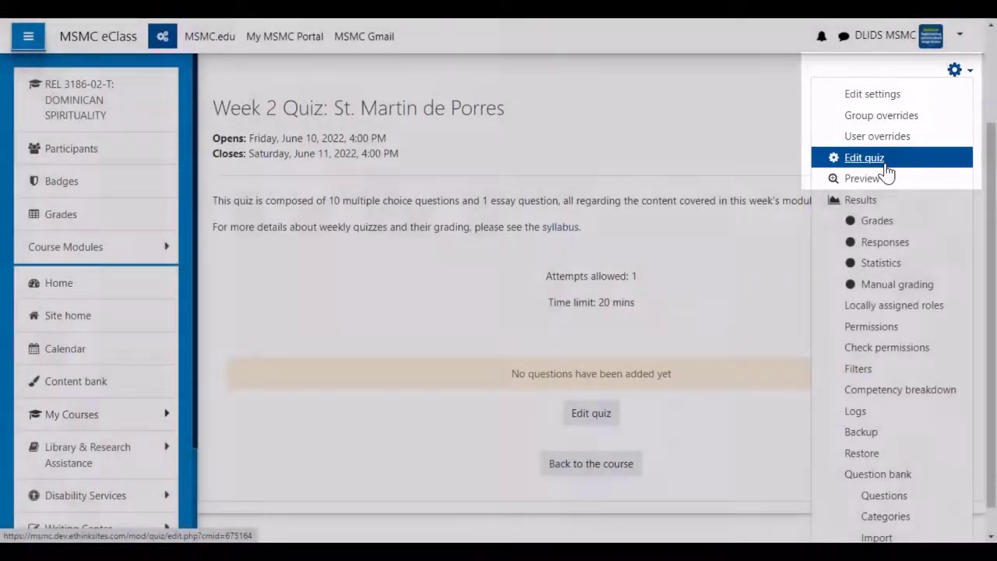
{"action": "left_click", "coordinate": [864, 158]}
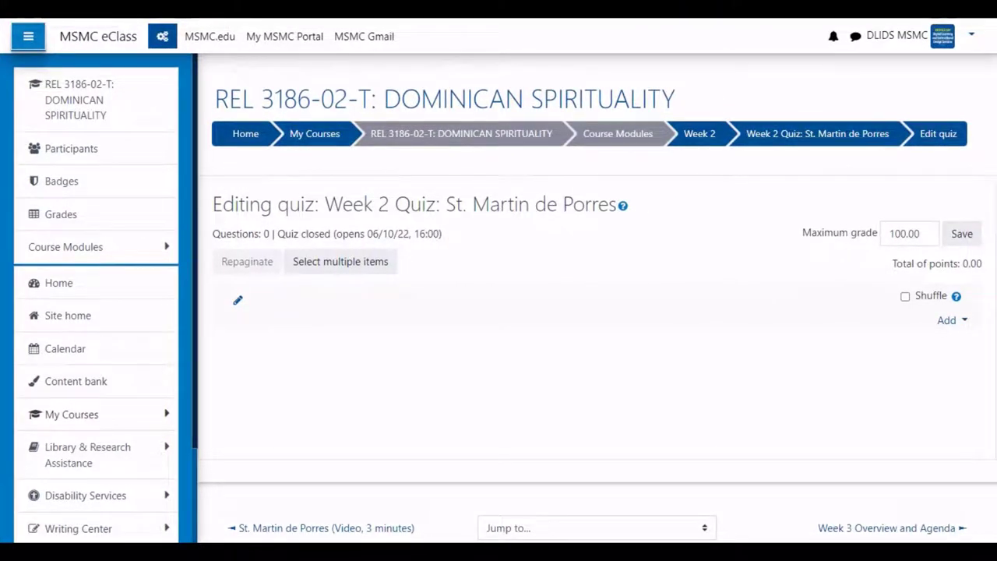
{"action": "left_click", "coordinate": [951, 320]}
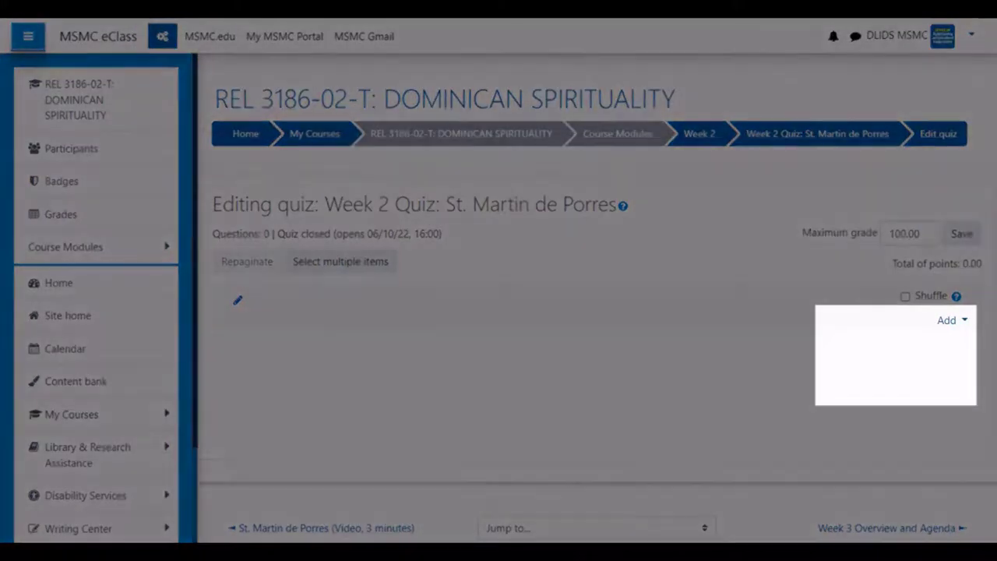
{"action": "left_click", "coordinate": [946, 320]}
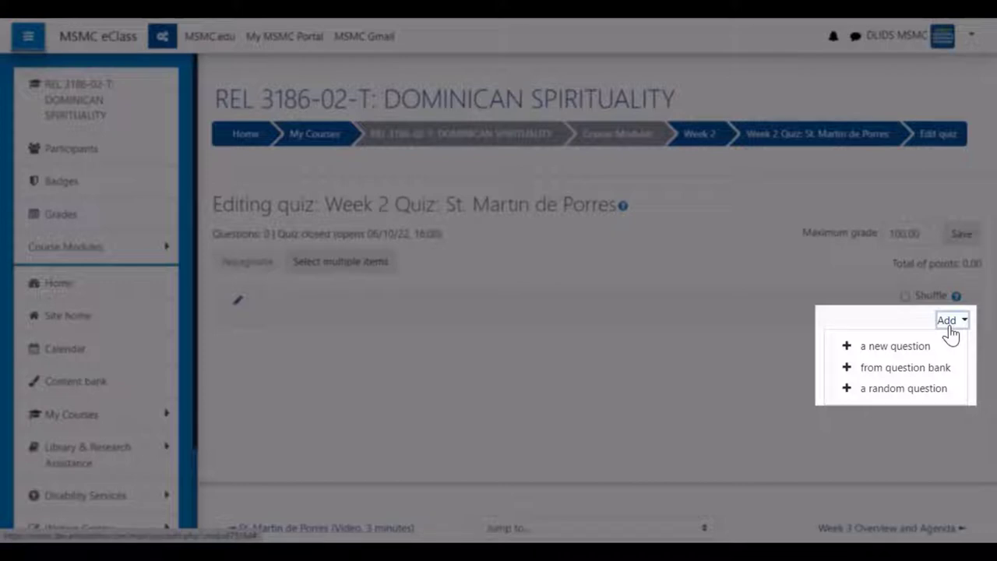
{"action": "mouse_move", "coordinate": [895, 346]}
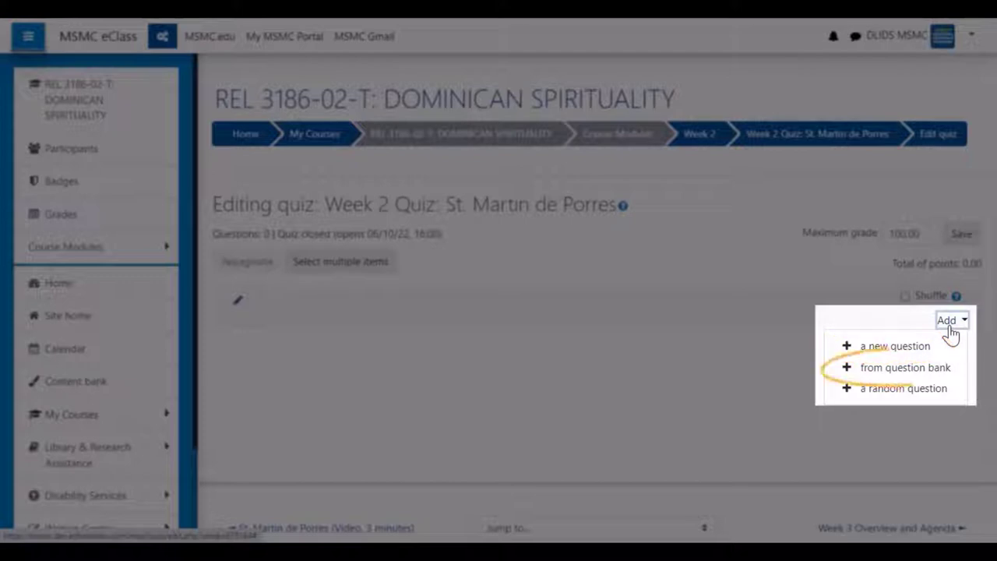
{"action": "mouse_move", "coordinate": [905, 367]}
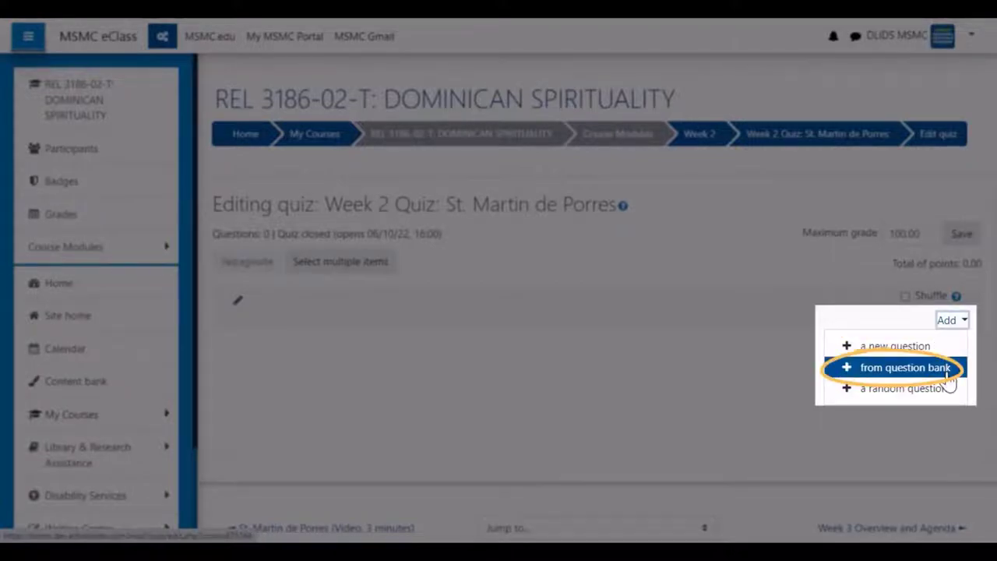
Add all ten questions from the Week 2 Quiz (10) bank category to the quiz.
{"action": "left_click", "coordinate": [904, 367]}
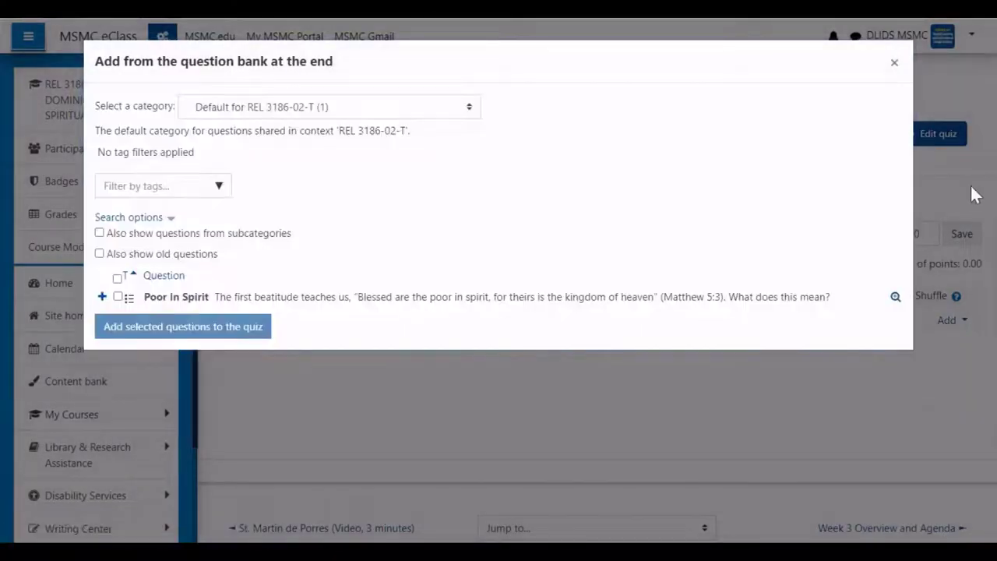
{"action": "left_click", "coordinate": [327, 107]}
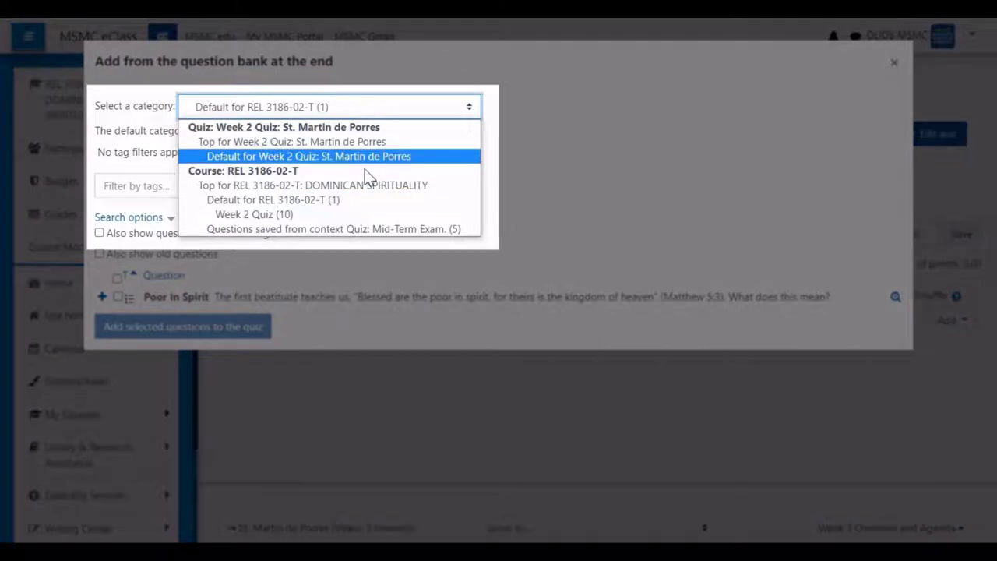
{"action": "left_click", "coordinate": [254, 214]}
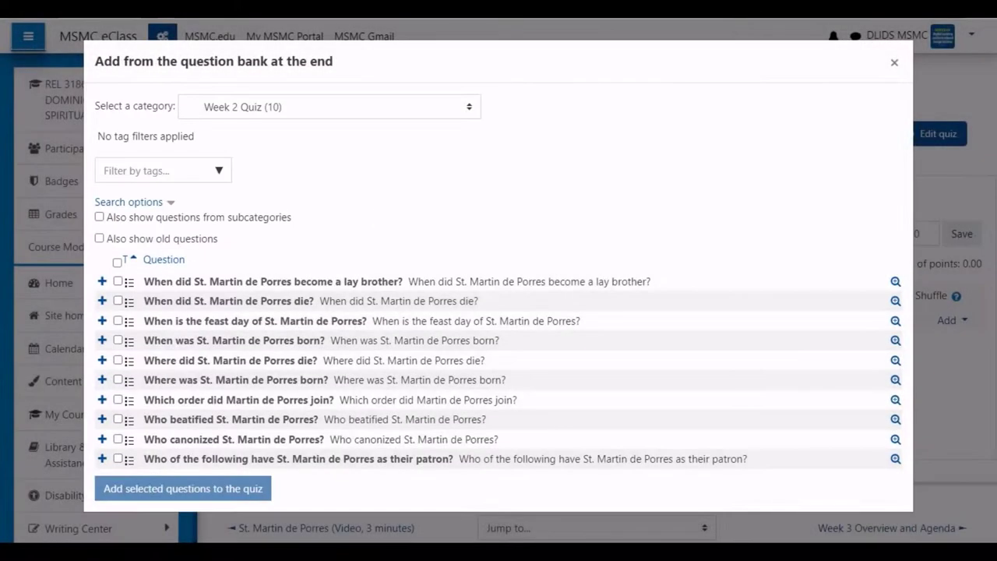
{"action": "mouse_move", "coordinate": [290, 104]}
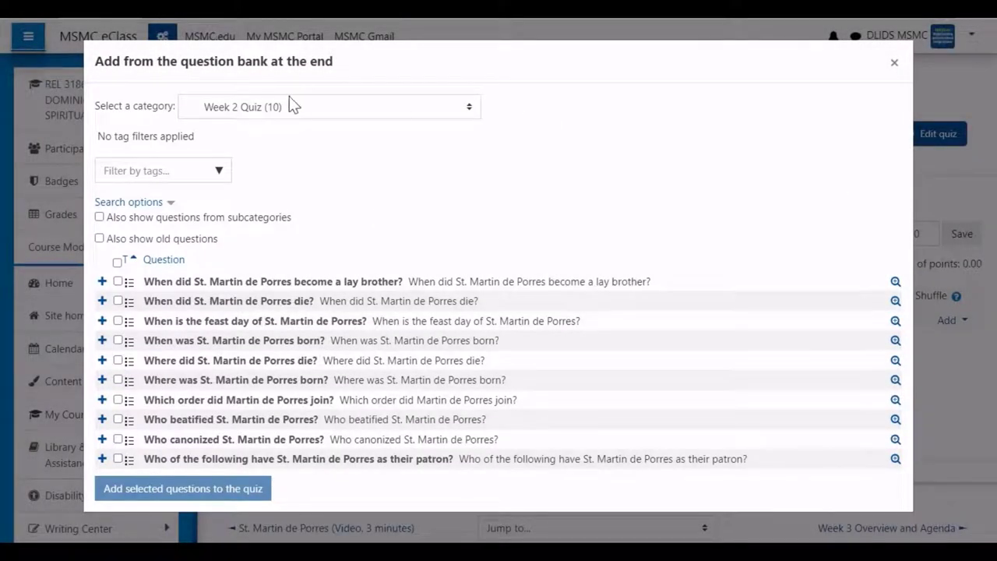
{"action": "left_click", "coordinate": [117, 262]}
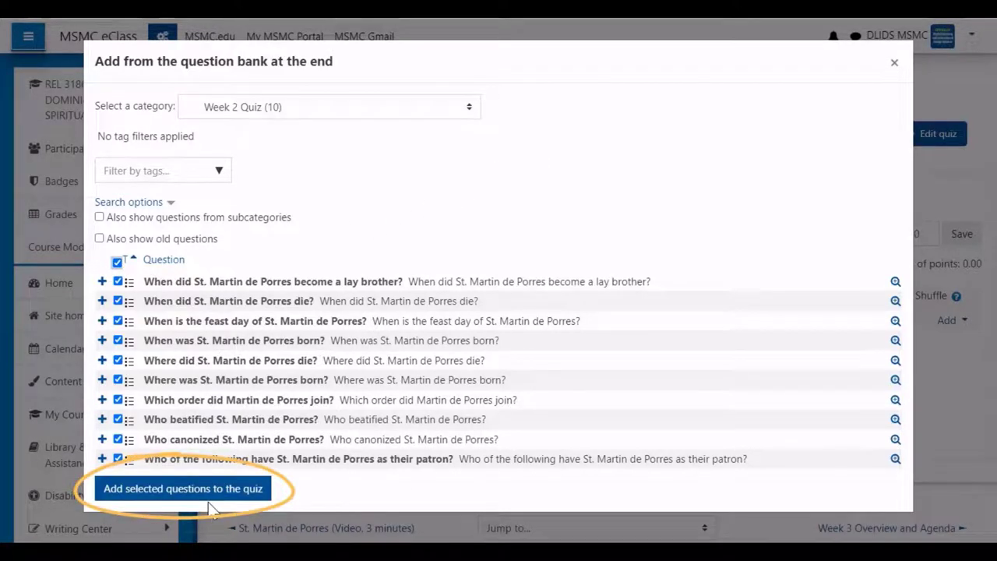
{"action": "left_click", "coordinate": [183, 489]}
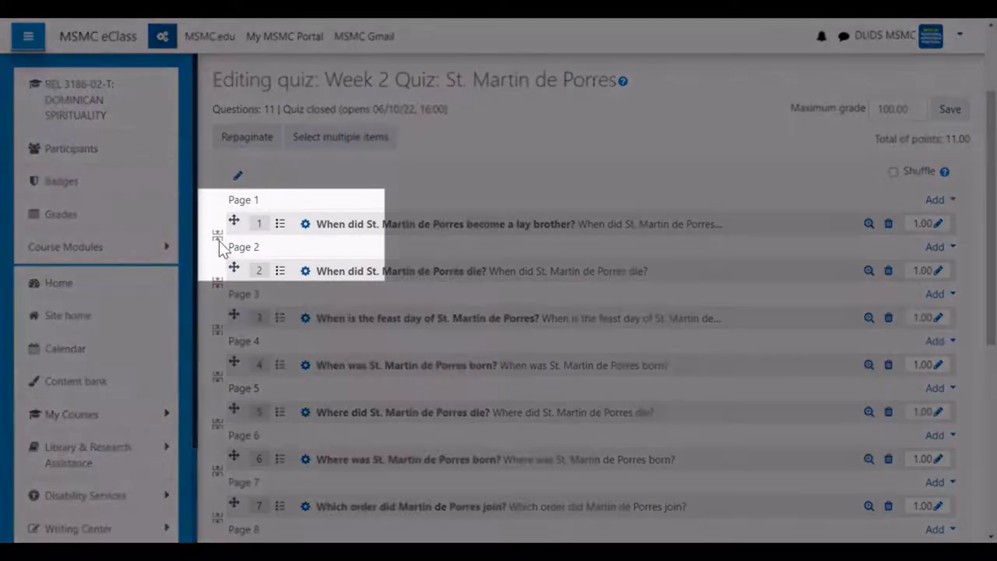
Repaginate the quiz to five questions per page.
{"action": "left_click", "coordinate": [247, 136]}
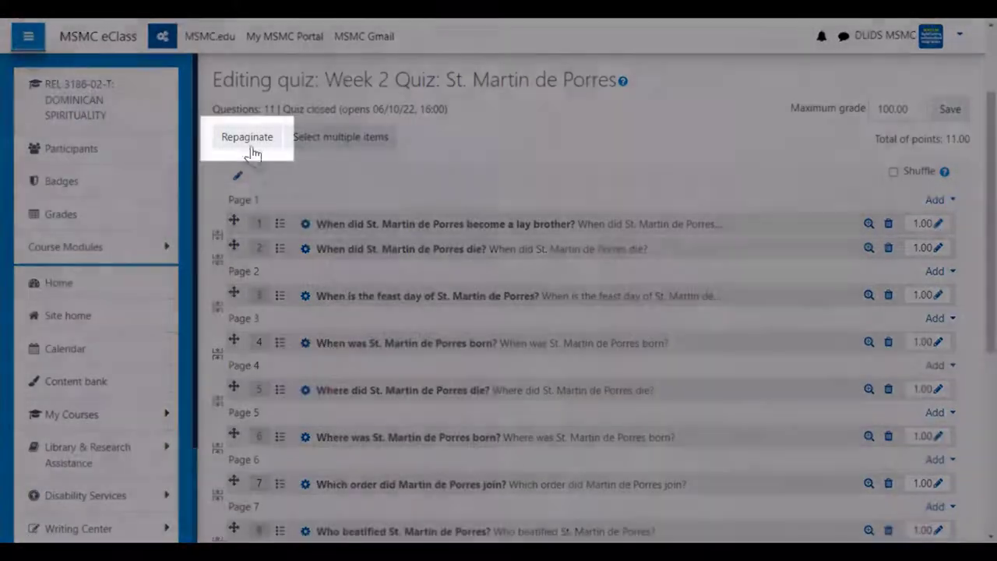
{"action": "left_click", "coordinate": [247, 137]}
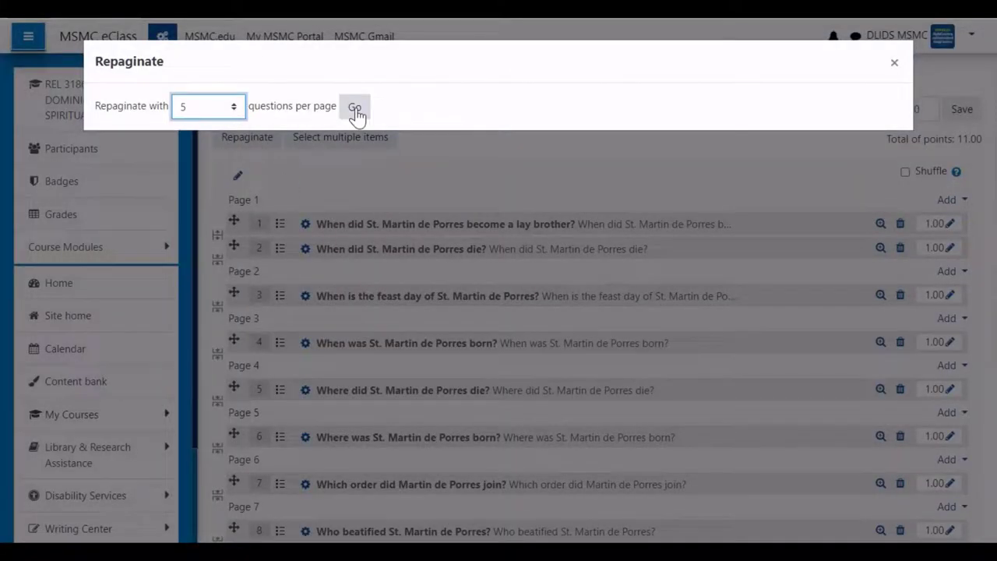
{"action": "left_click", "coordinate": [355, 107]}
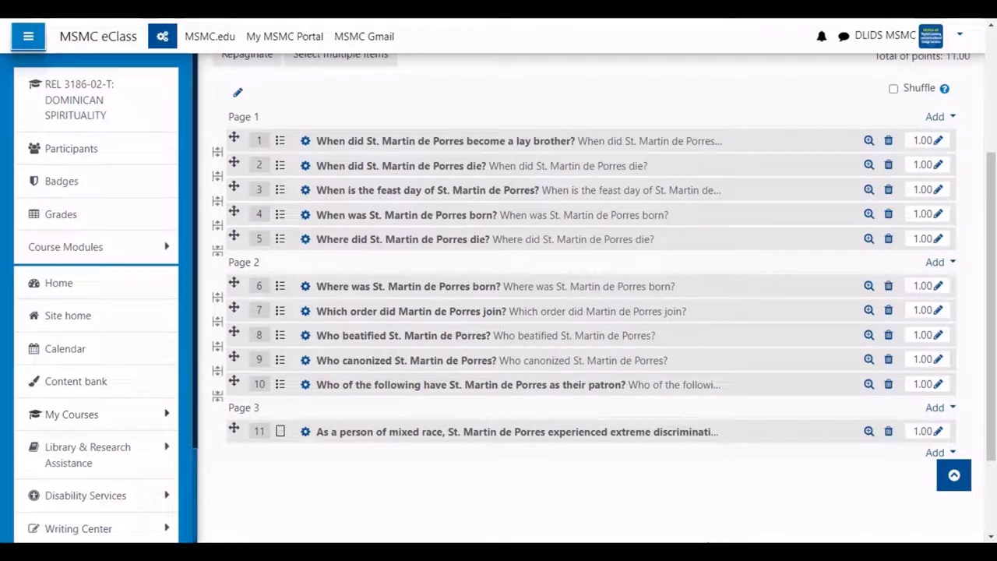
Insert a section heading above Page 3, creating Multiple Choice and Essay sections.
{"action": "left_click", "coordinate": [939, 407]}
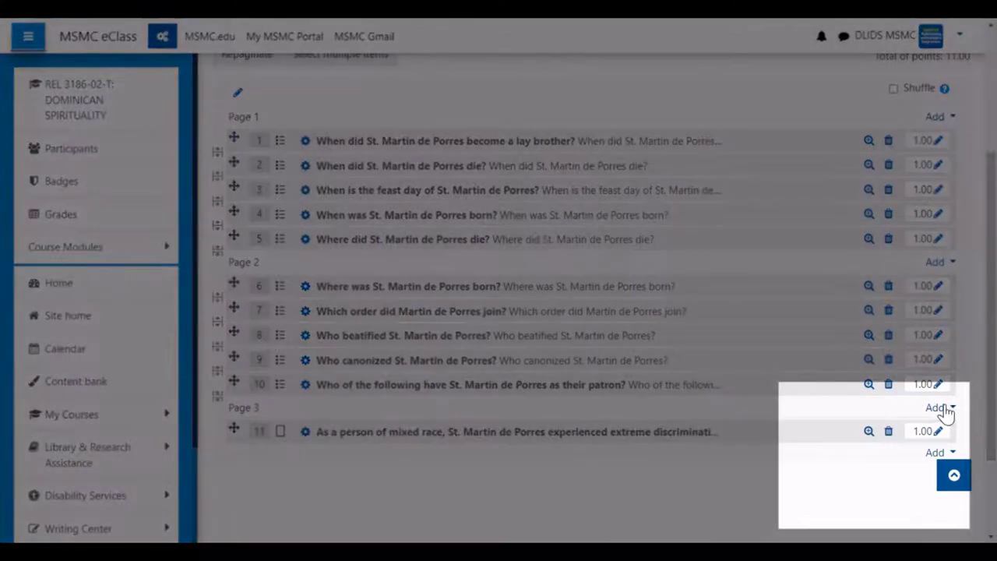
{"action": "left_click", "coordinate": [939, 407]}
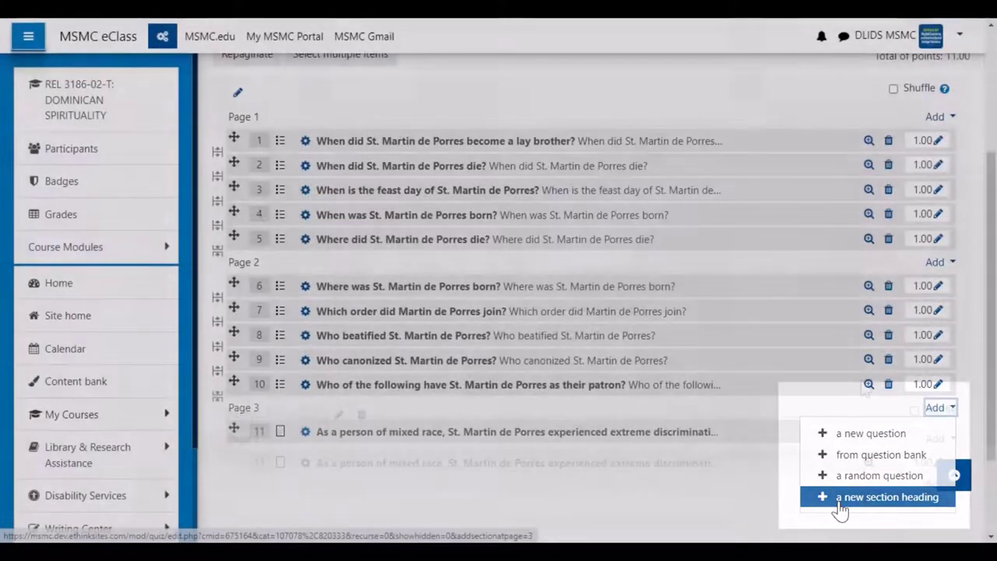
{"action": "left_click", "coordinate": [887, 498]}
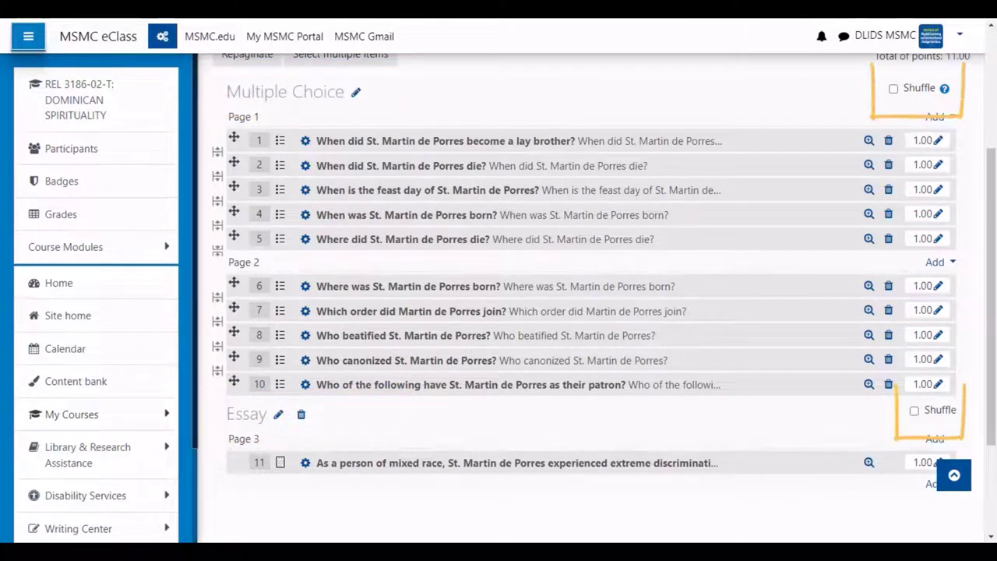
Shuffle the Multiple Choice questions and give the essay question 10 points, totaling 20.
{"action": "left_click", "coordinate": [894, 87]}
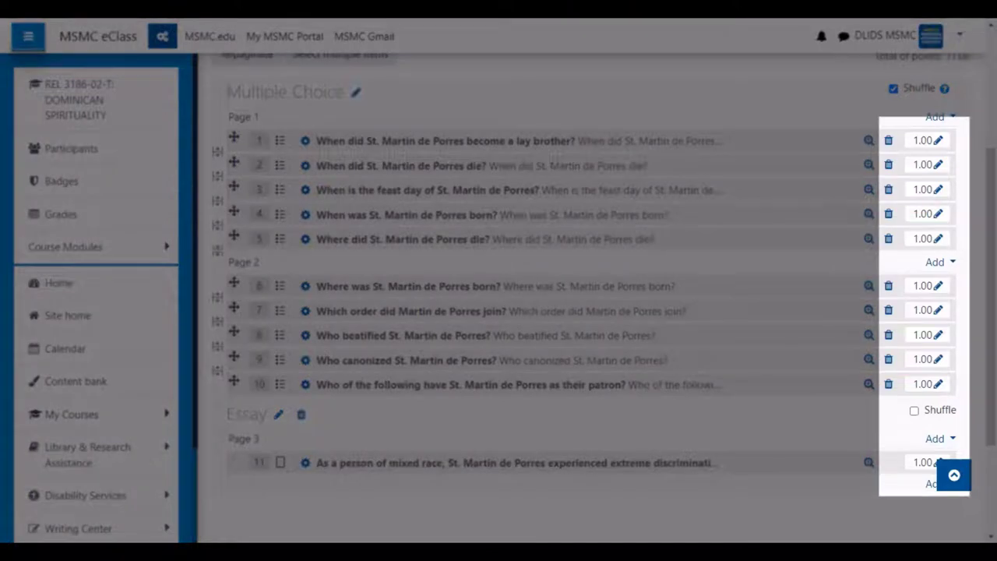
{"action": "scroll", "scroll_direction": "down", "scroll_amount": 3}
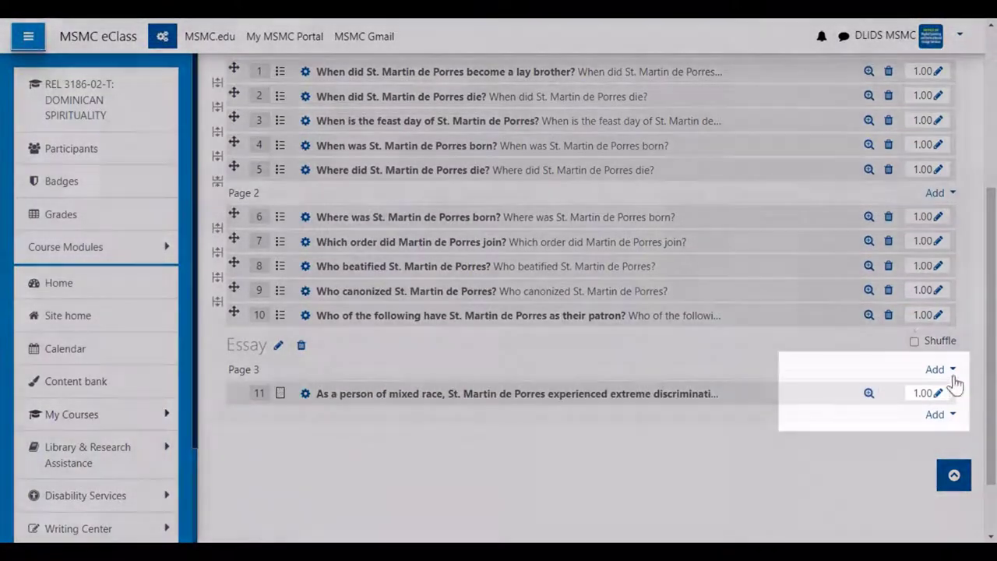
{"action": "left_click", "coordinate": [924, 393]}
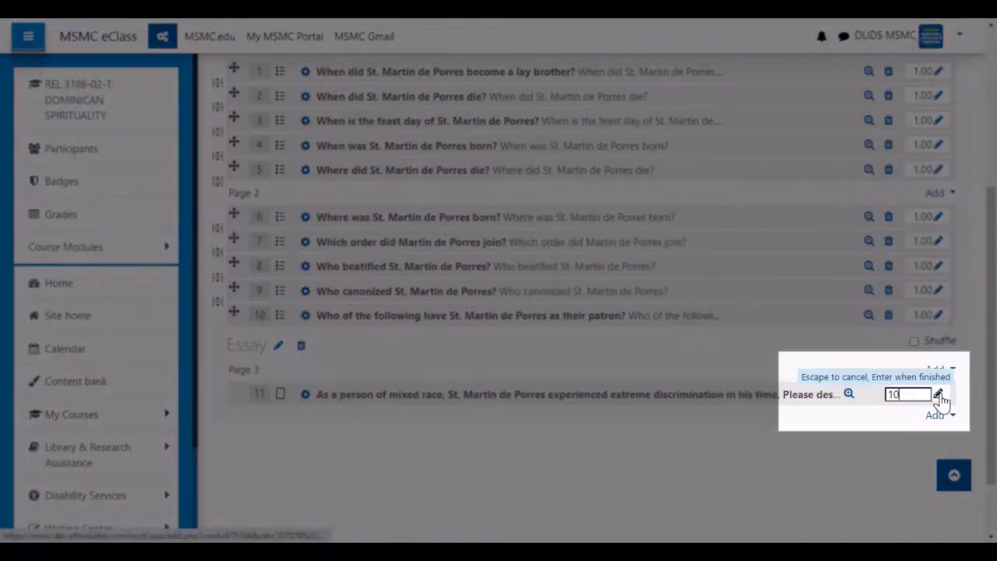
{"action": "key", "text": "Return"}
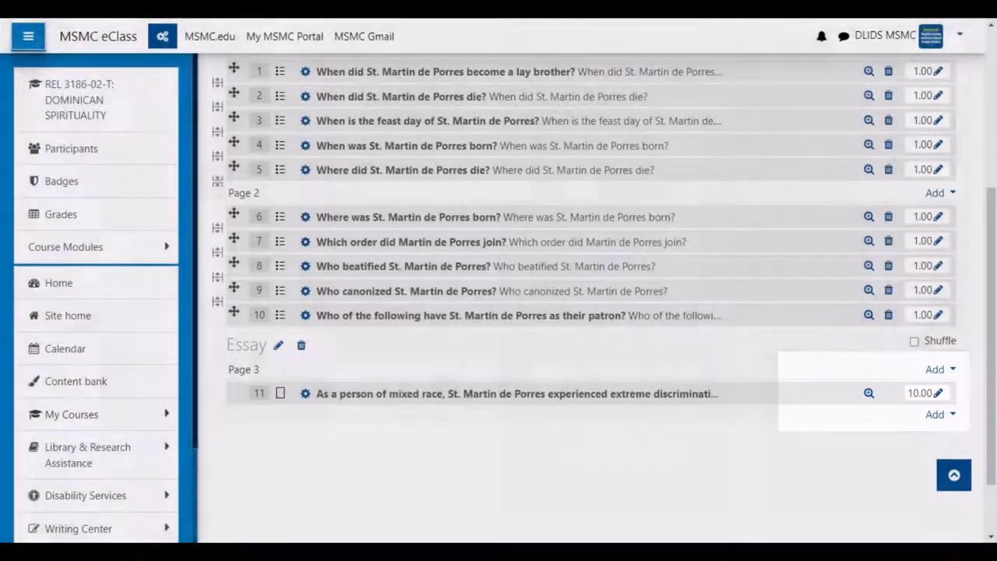
{"action": "scroll", "scroll_direction": "up", "scroll_amount": 3}
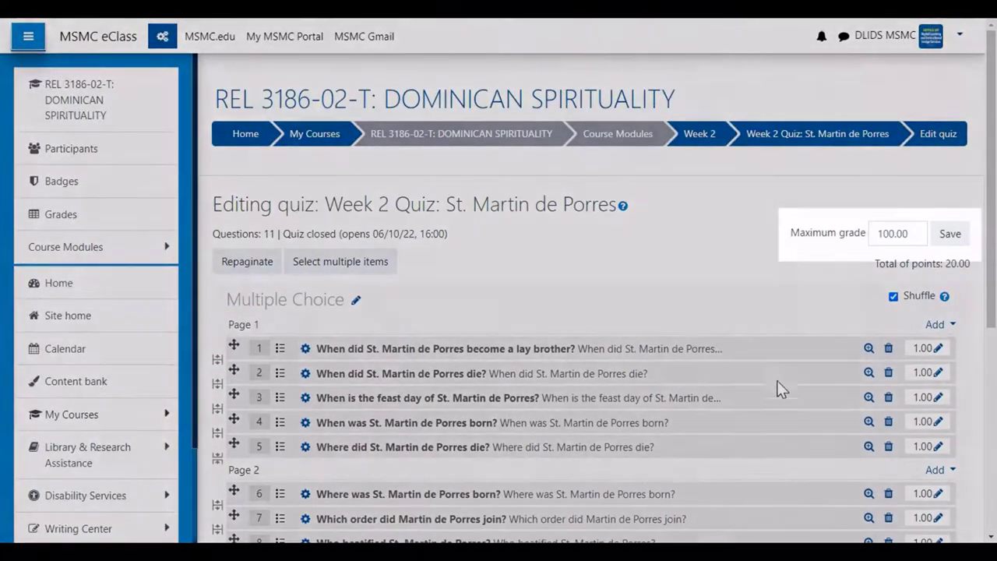
Check the maximum grade, go back to the Week 2 Quiz page, and open its gear menu.
{"action": "left_click", "coordinate": [898, 233]}
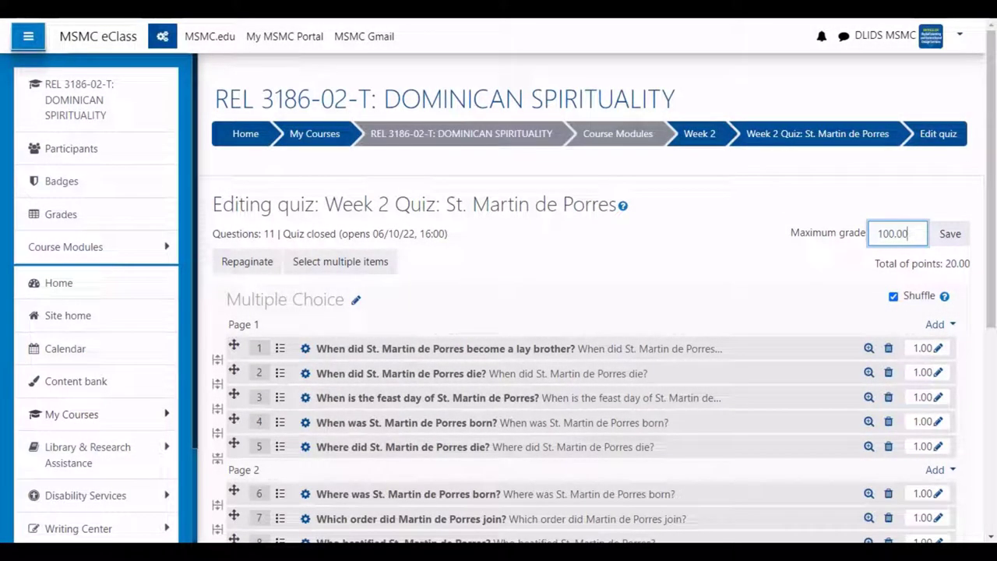
{"action": "mouse_move", "coordinate": [810, 211]}
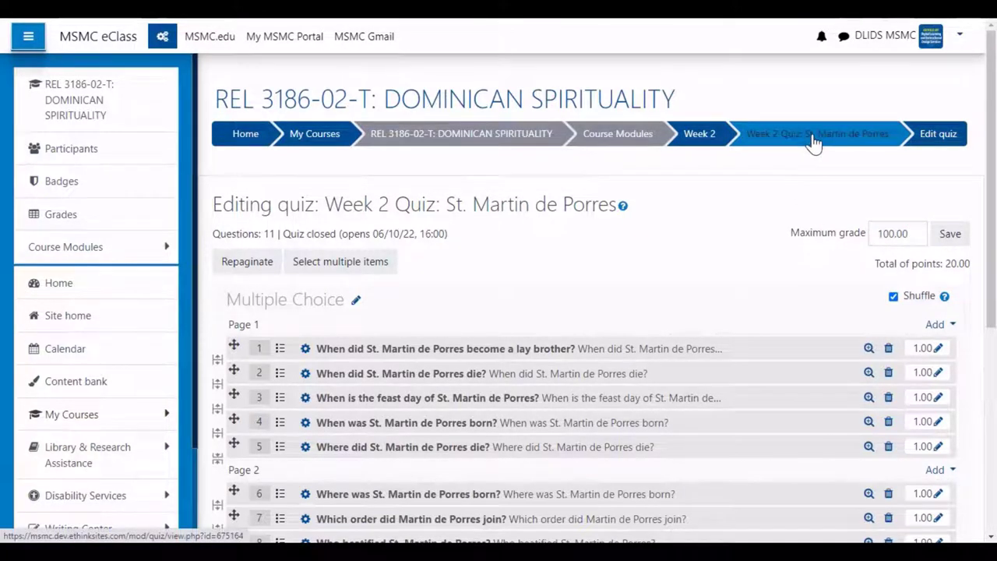
{"action": "left_click", "coordinate": [816, 133]}
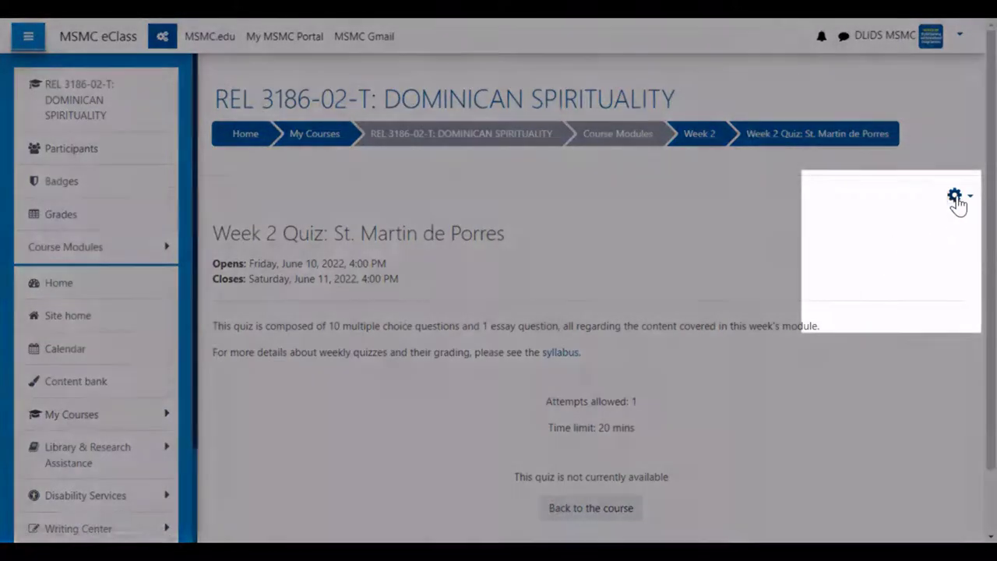
{"action": "left_click", "coordinate": [955, 194]}
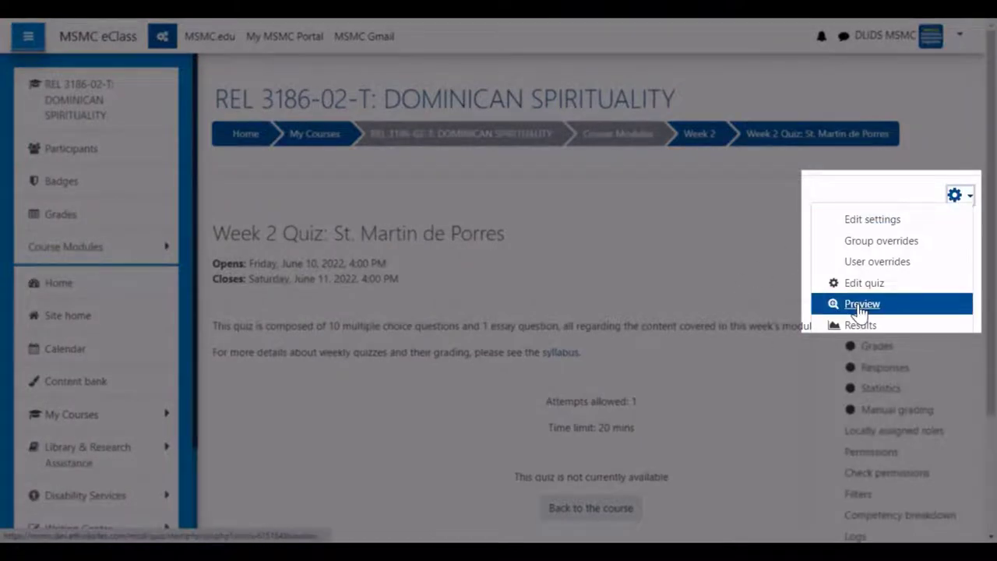